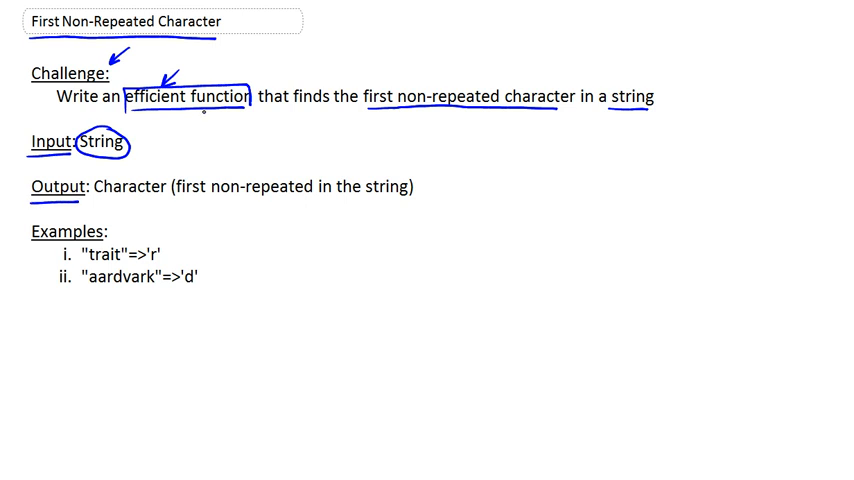
Step: Draw a blue ink underline beneath 'Character' on the Output line
left_click_drag(100, 202, 155, 202)
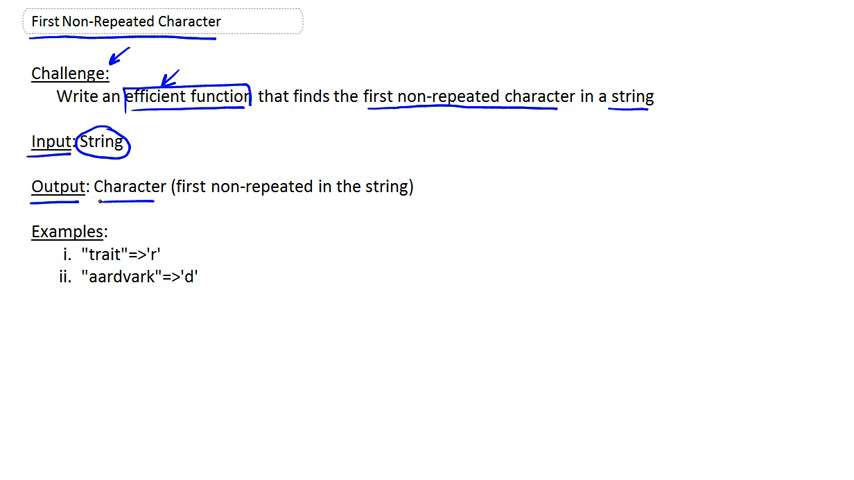